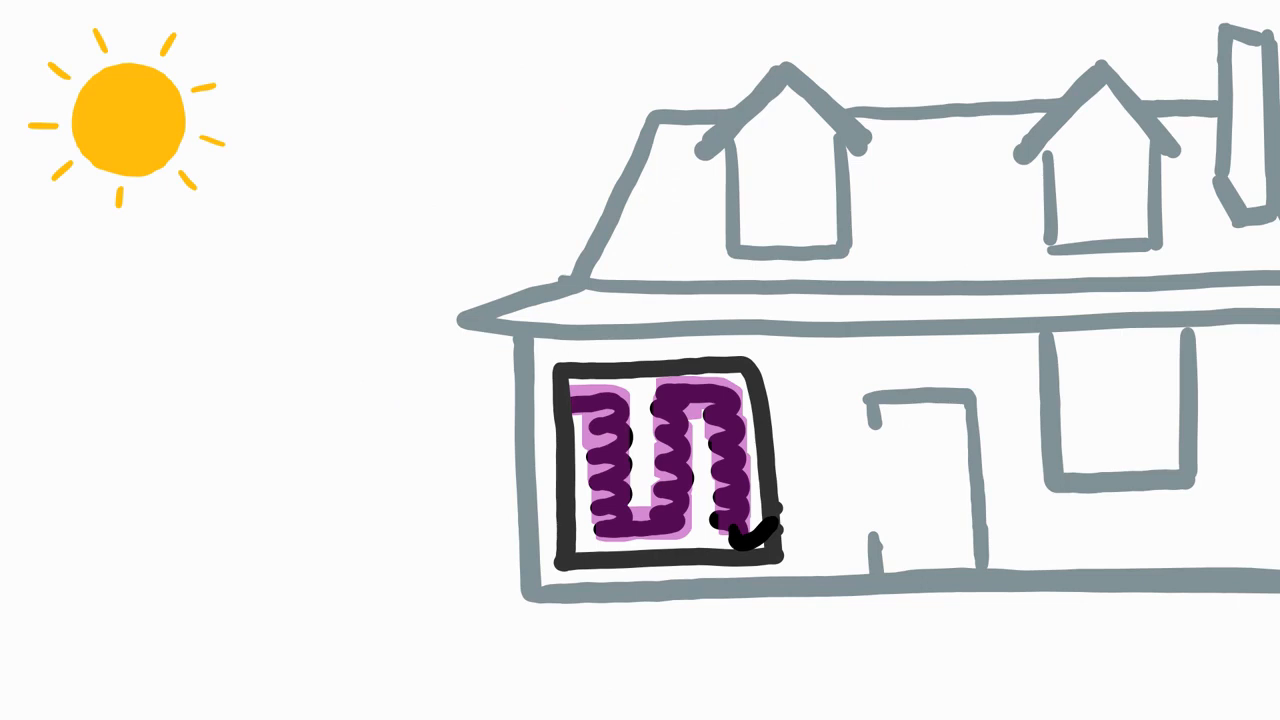
drag(250, 184, 200, 290)
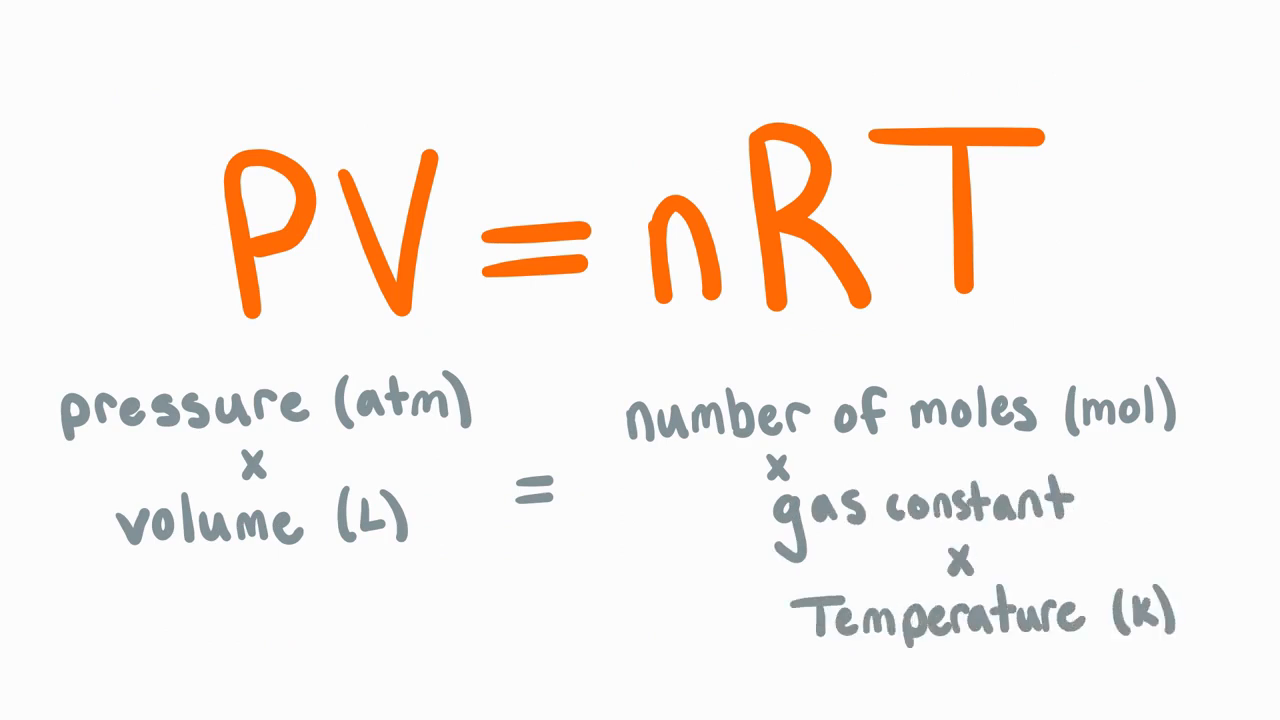
drag(90, 524, 300, 516)
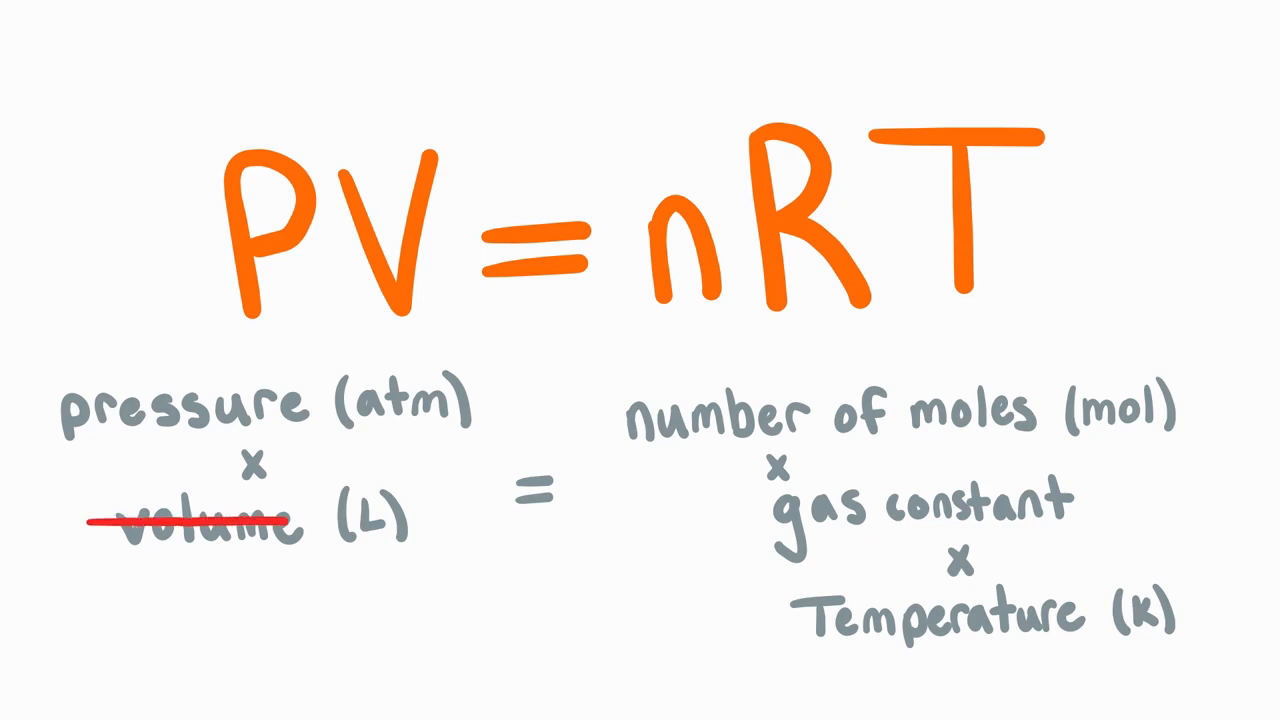